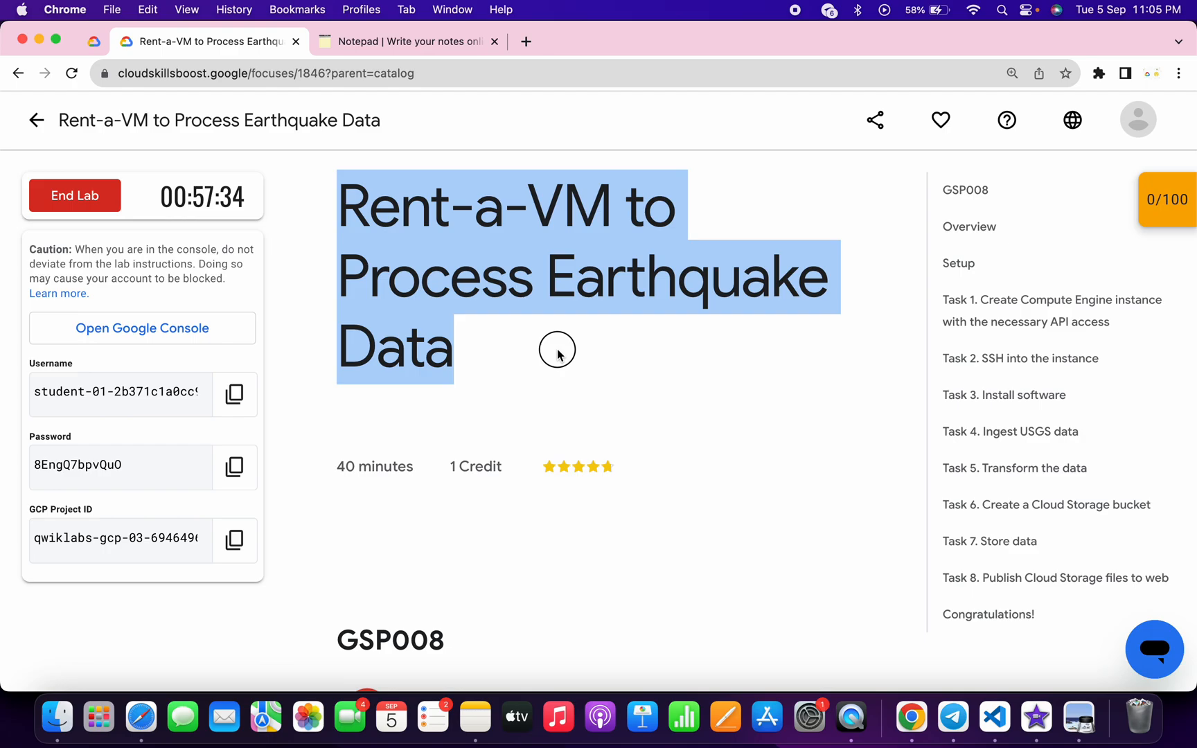
Step: Launch the lab's Cloud Console, accept the terms of service and return to the lab page
click(143, 328)
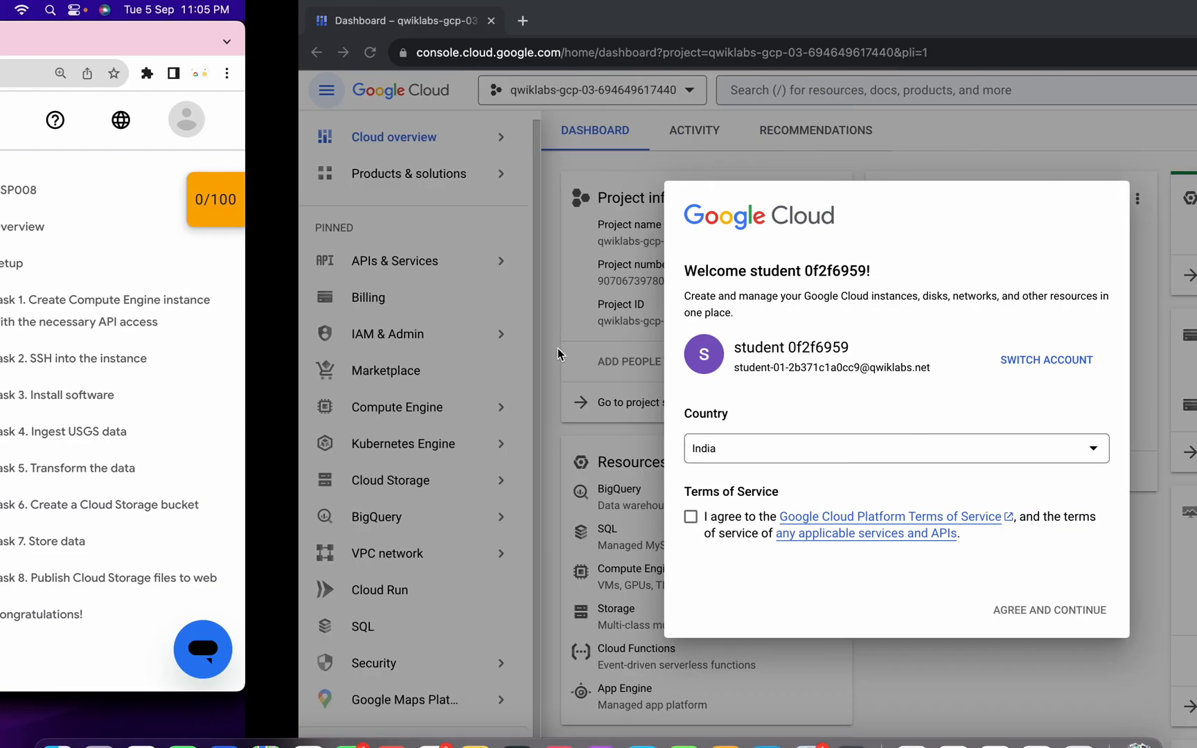
click(392, 517)
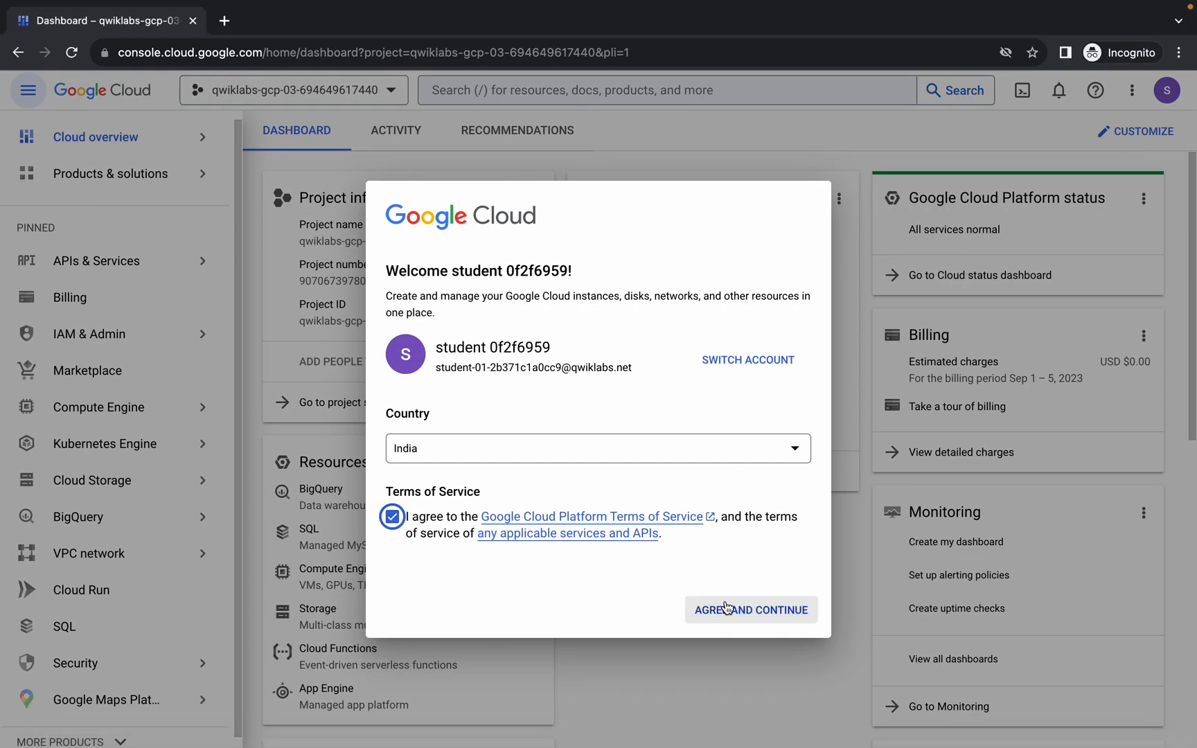
click(752, 610)
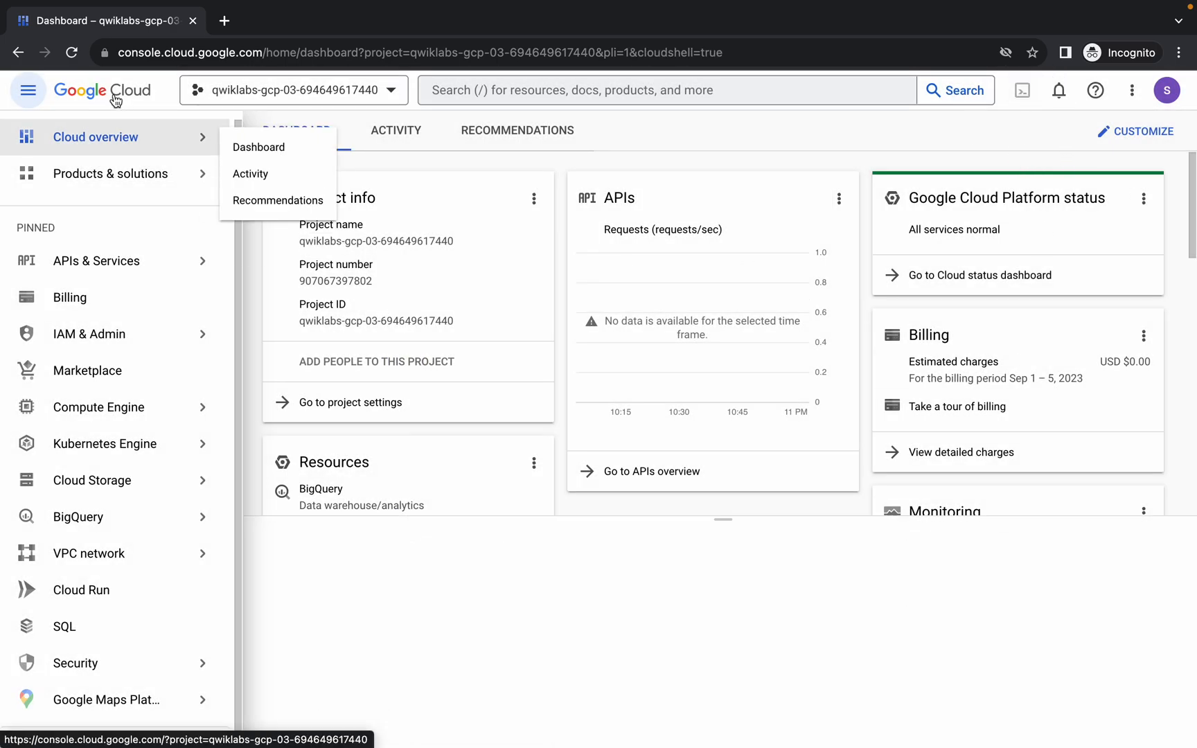
click(1023, 90)
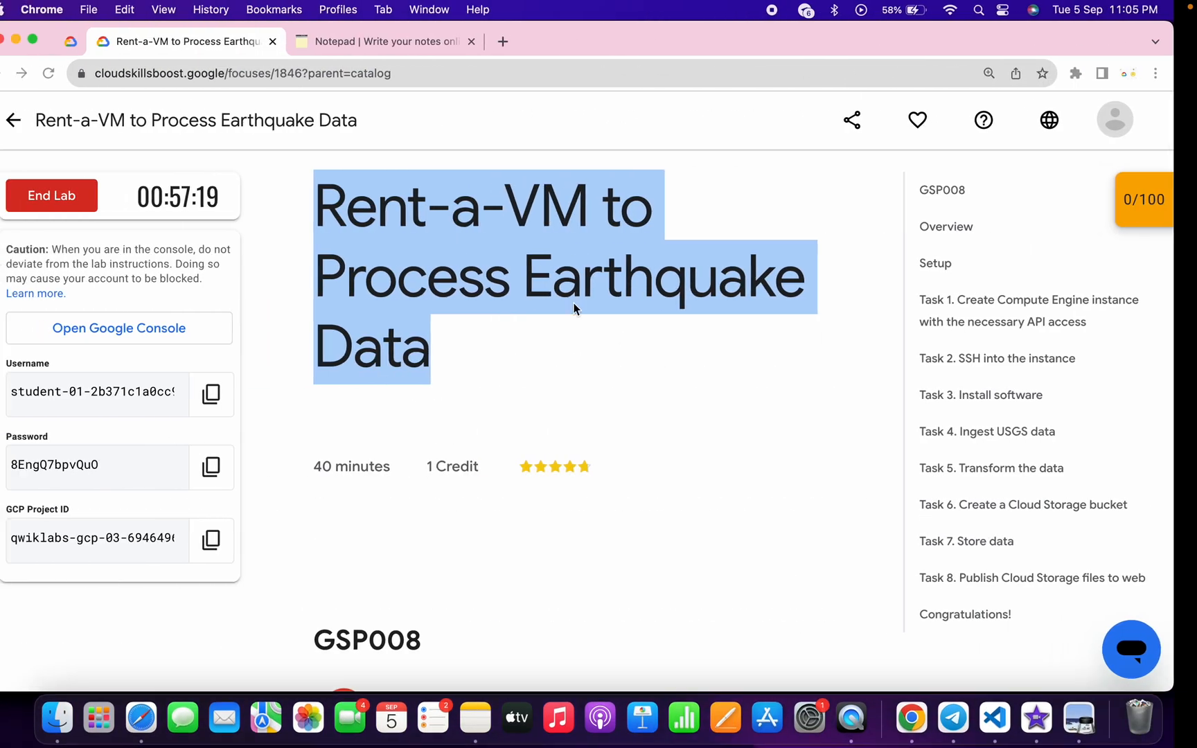
Step: Review Task 1 in the lab, then bring up the notes with the export, curl and chmod commands
click(399, 41)
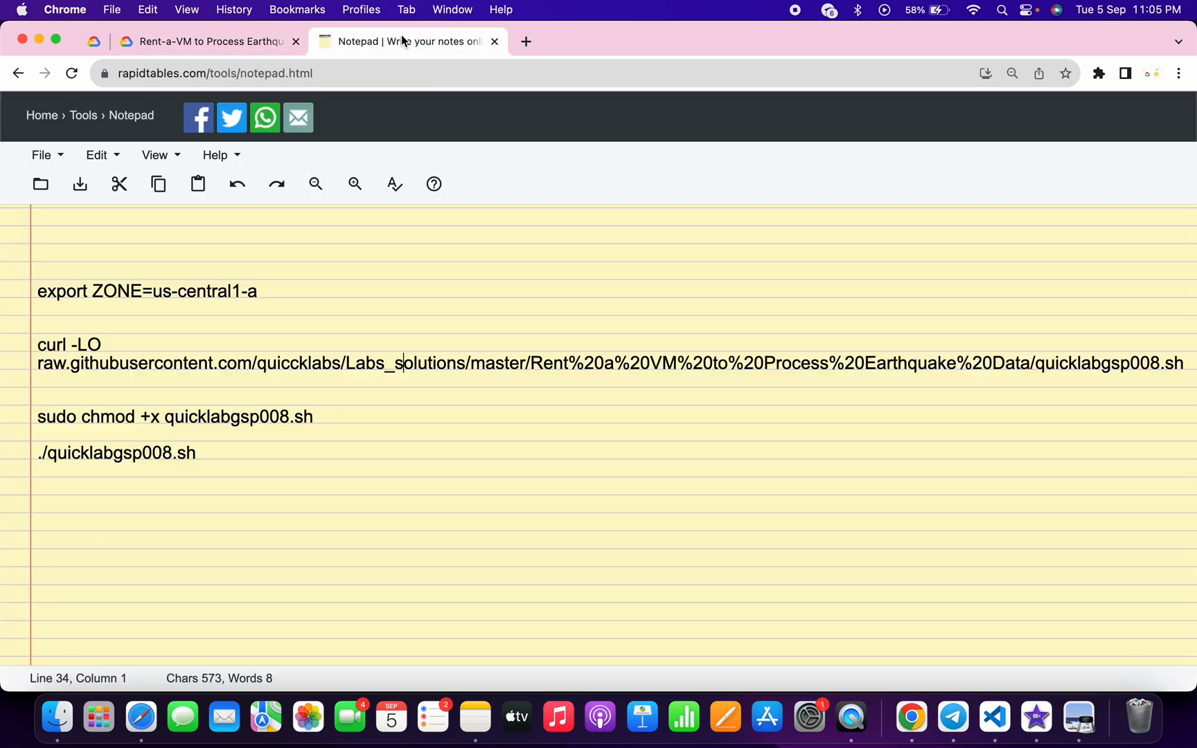
click(208, 42)
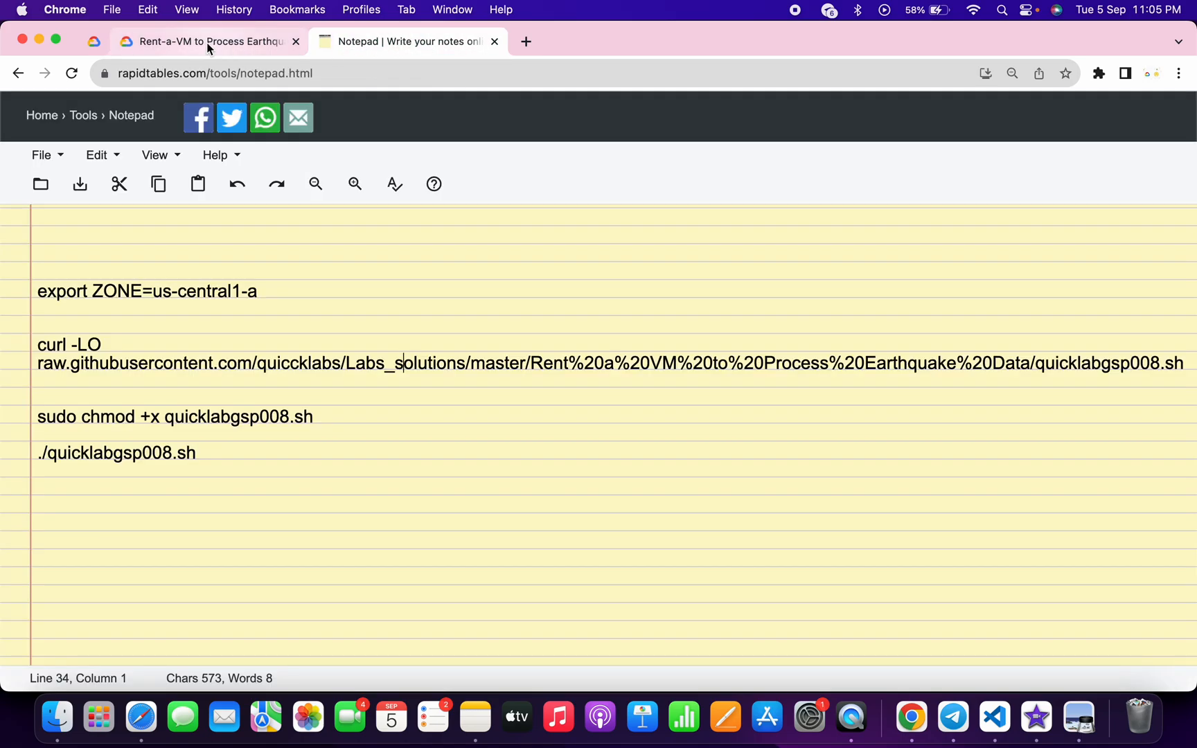
click(201, 42)
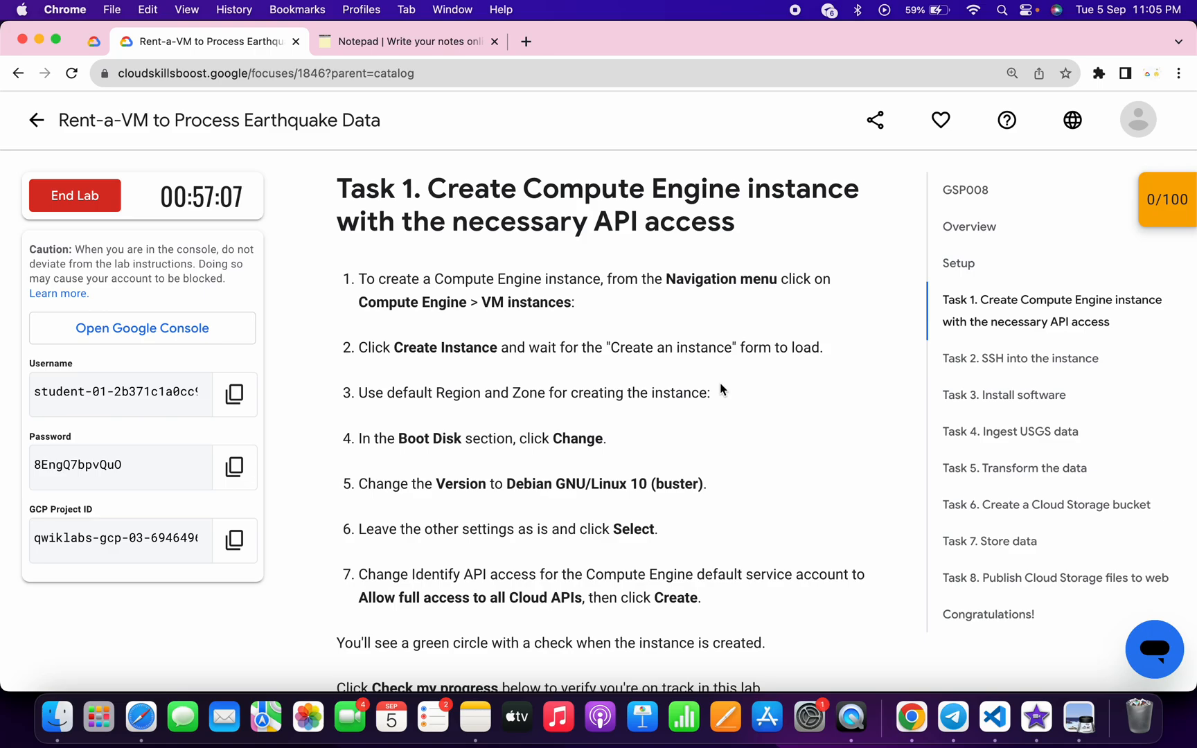
click(408, 42)
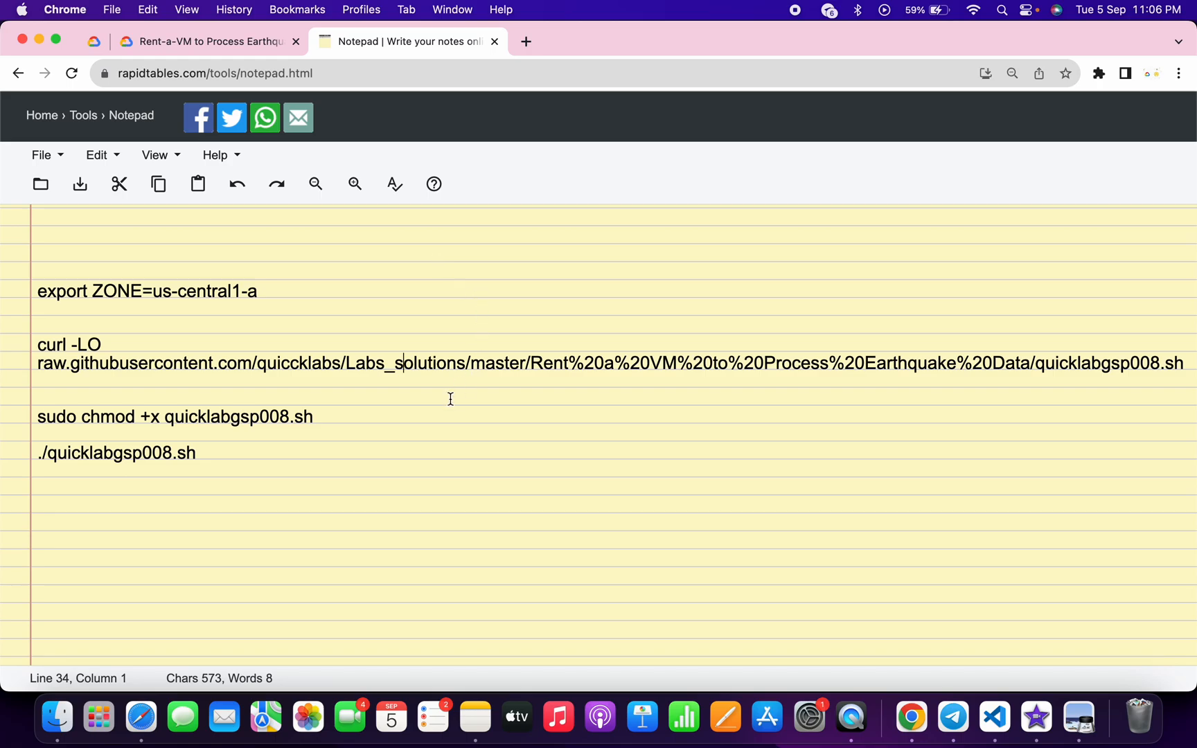
Step: Select the entire script in the Notepad notes with Cmd+A
key(cmd+a)
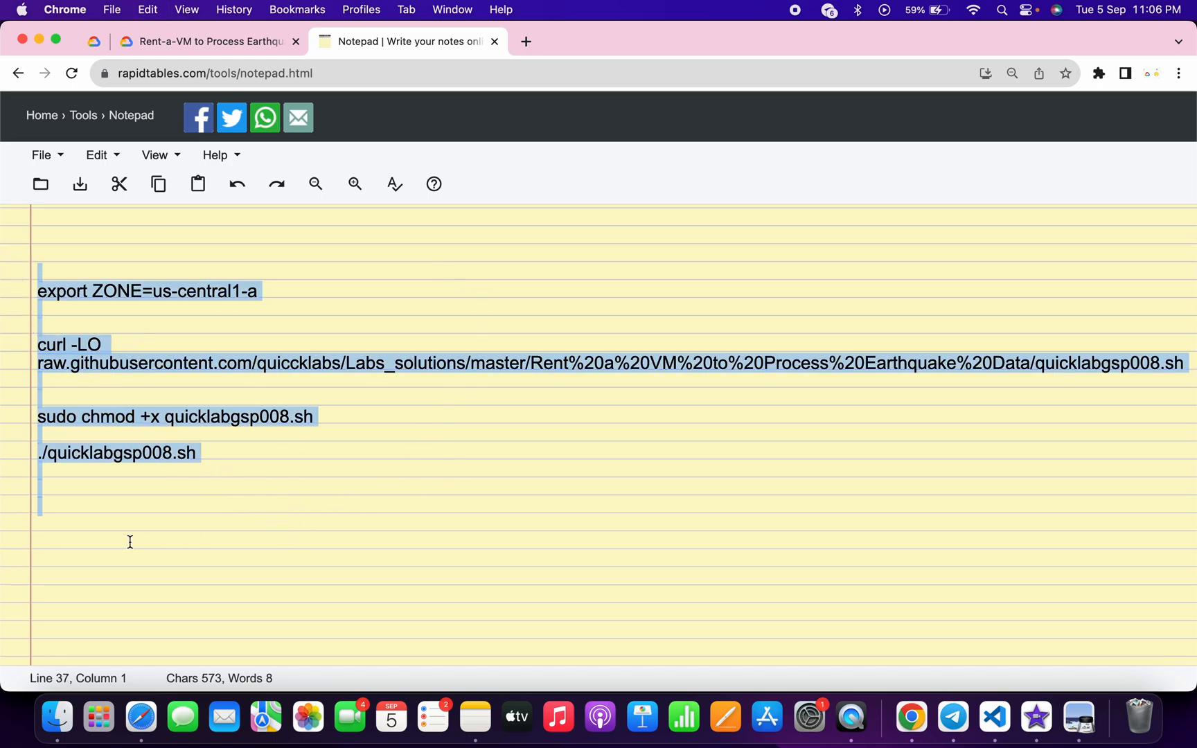
mouse_move(43, 472)
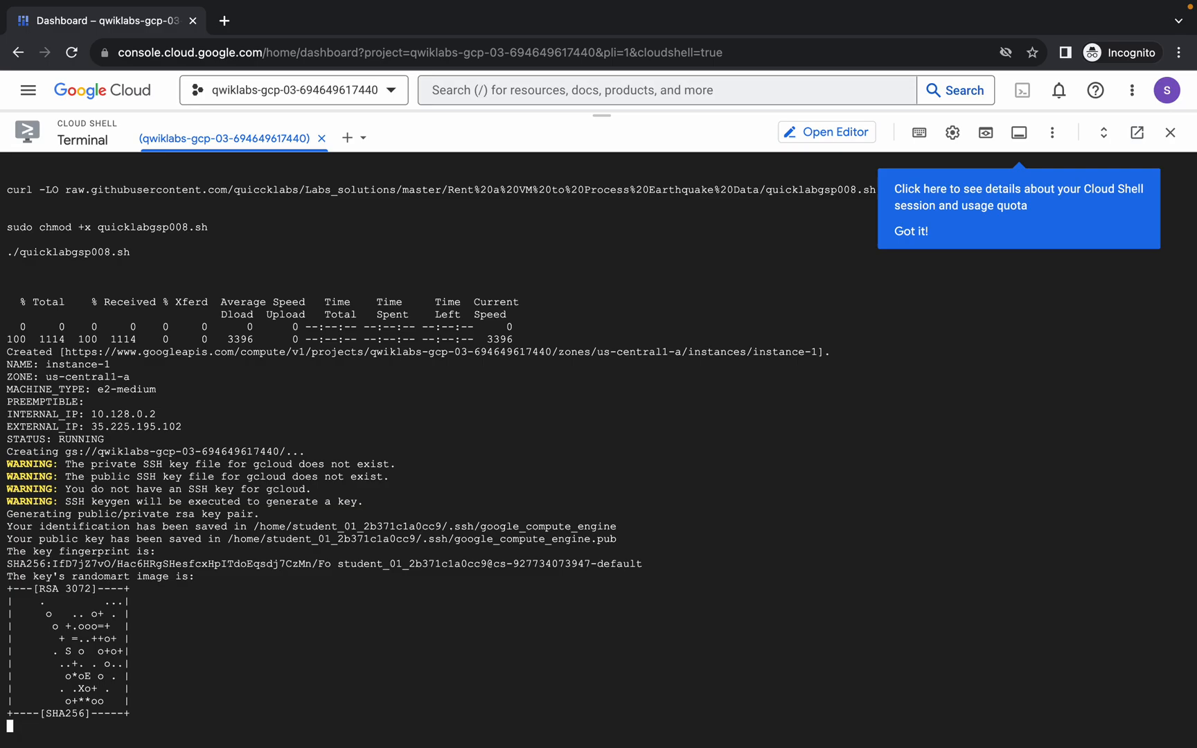
Step: Scroll through the Cloud Shell output while the script installs packages and copies files
scroll(down, 3)
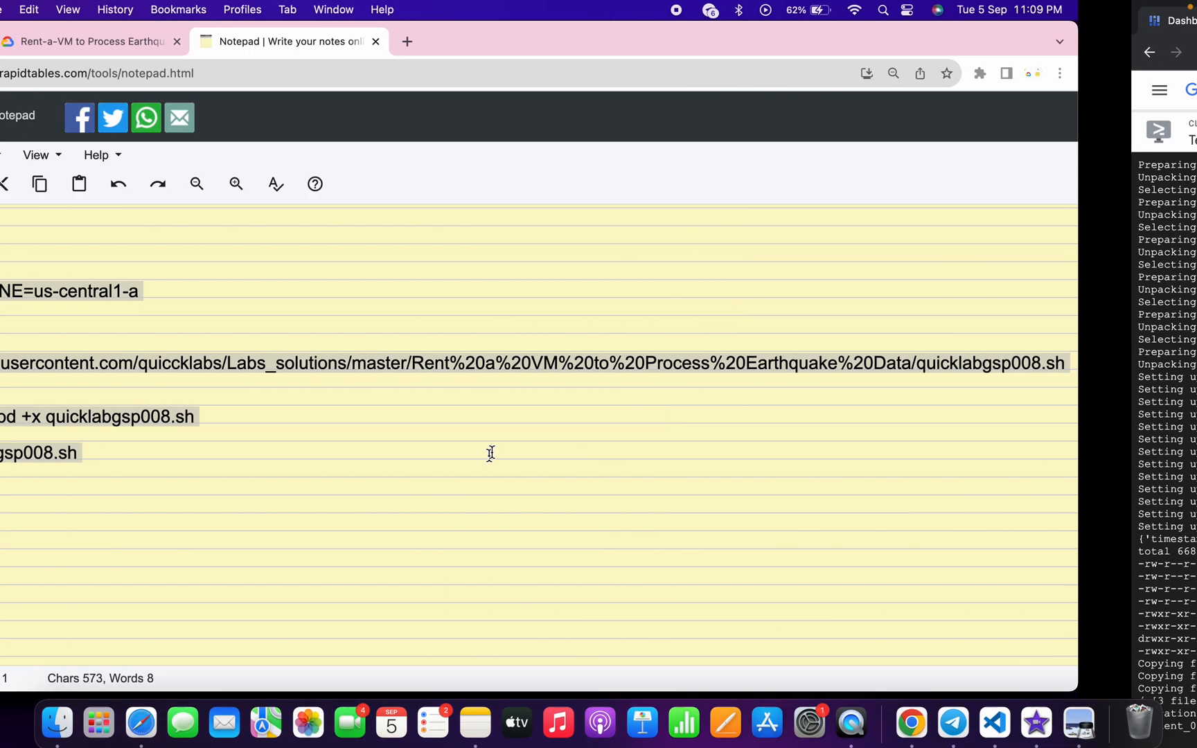
Step: Run Check my progress on the remaining checkpoints until the score reads 100/100
click(90, 42)
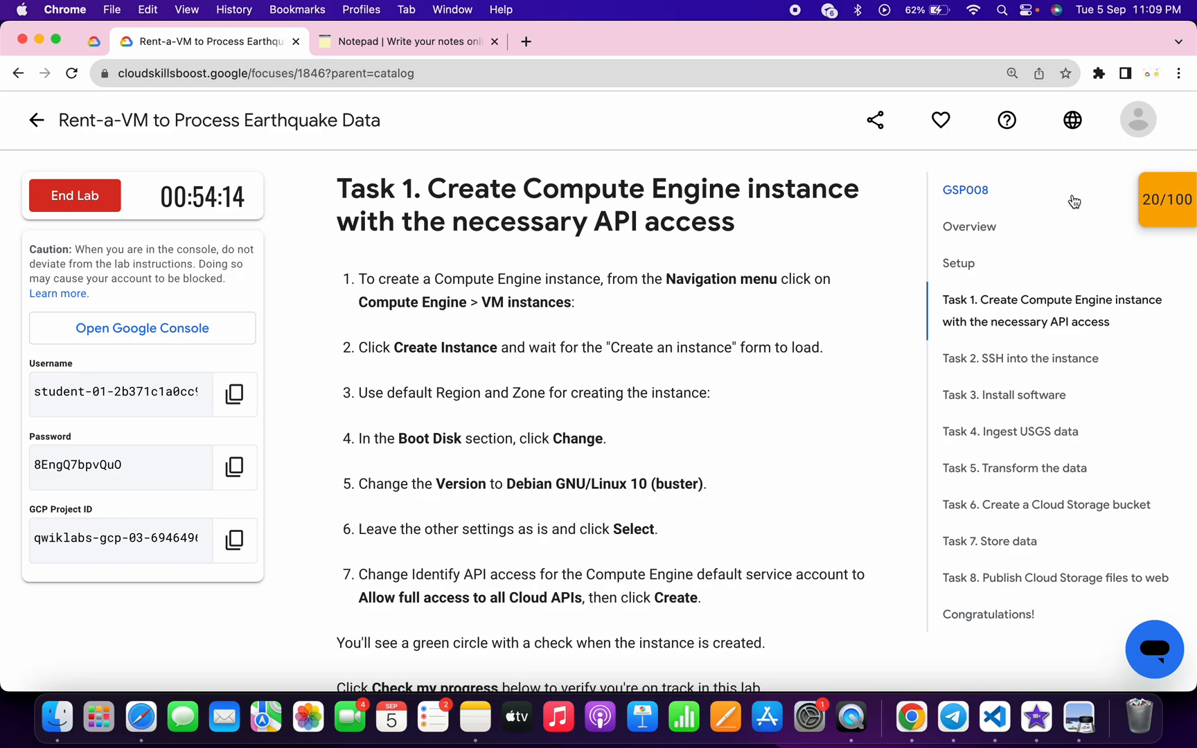
click(1168, 200)
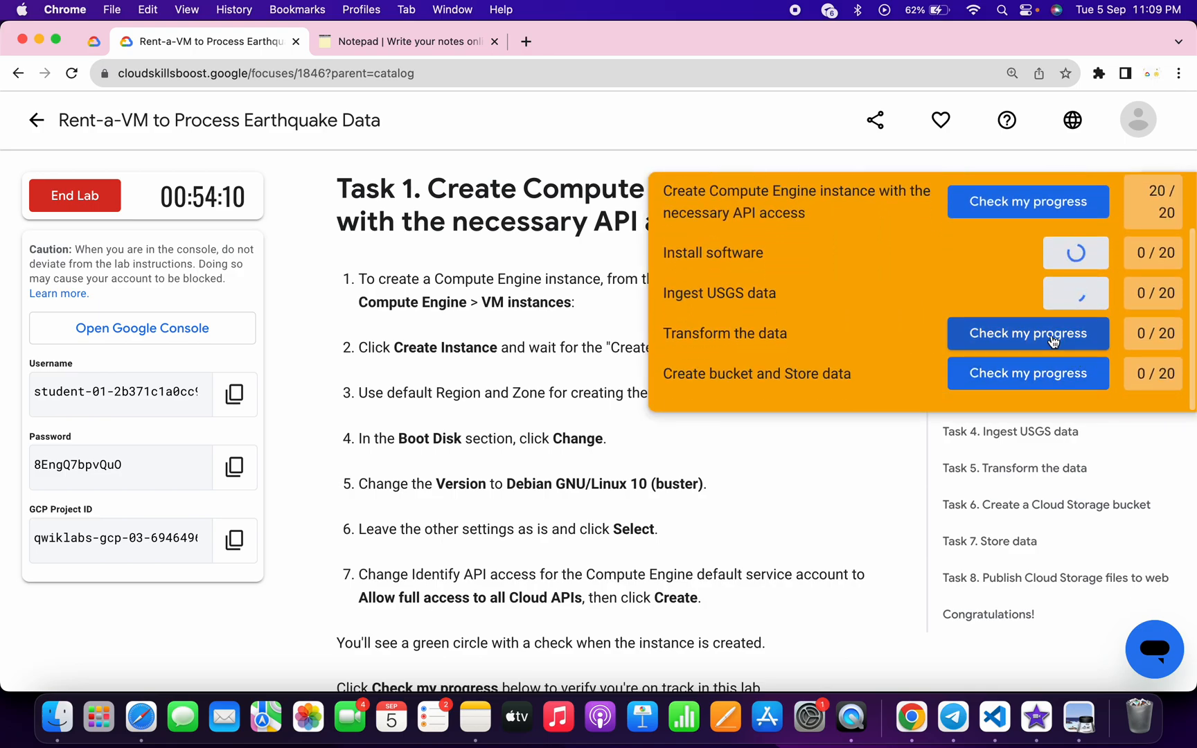
click(1028, 334)
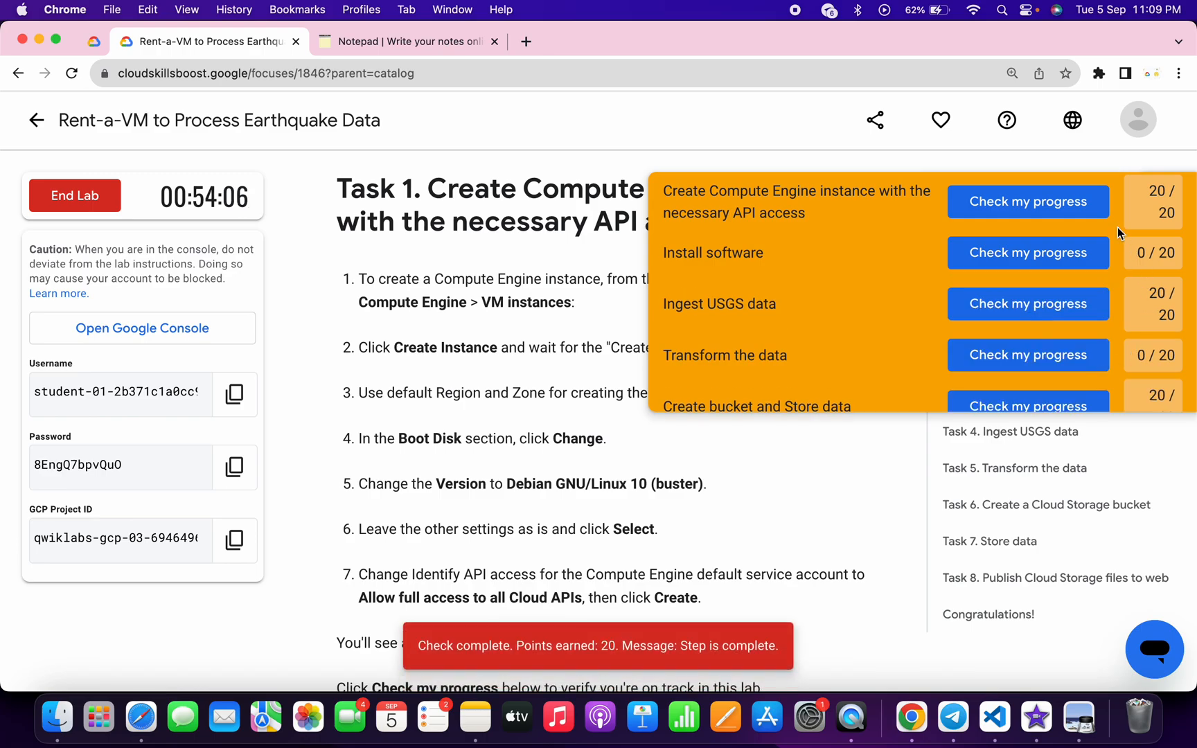
click(1029, 303)
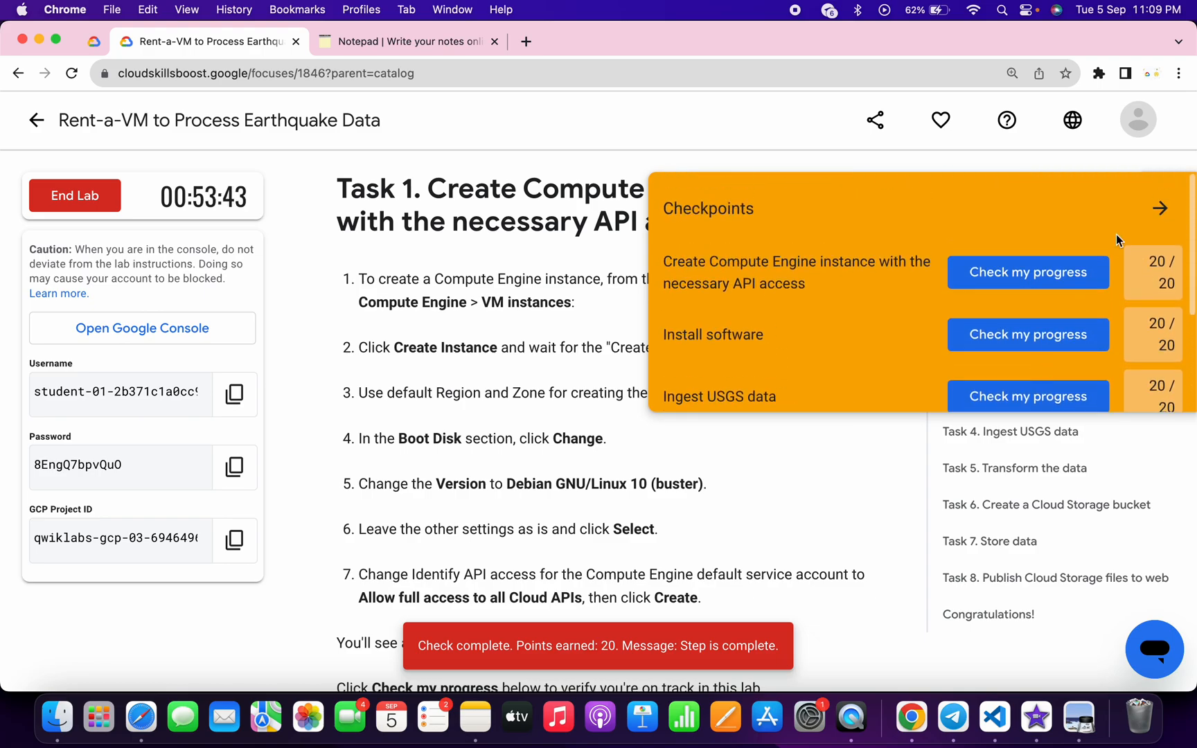
click(1160, 209)
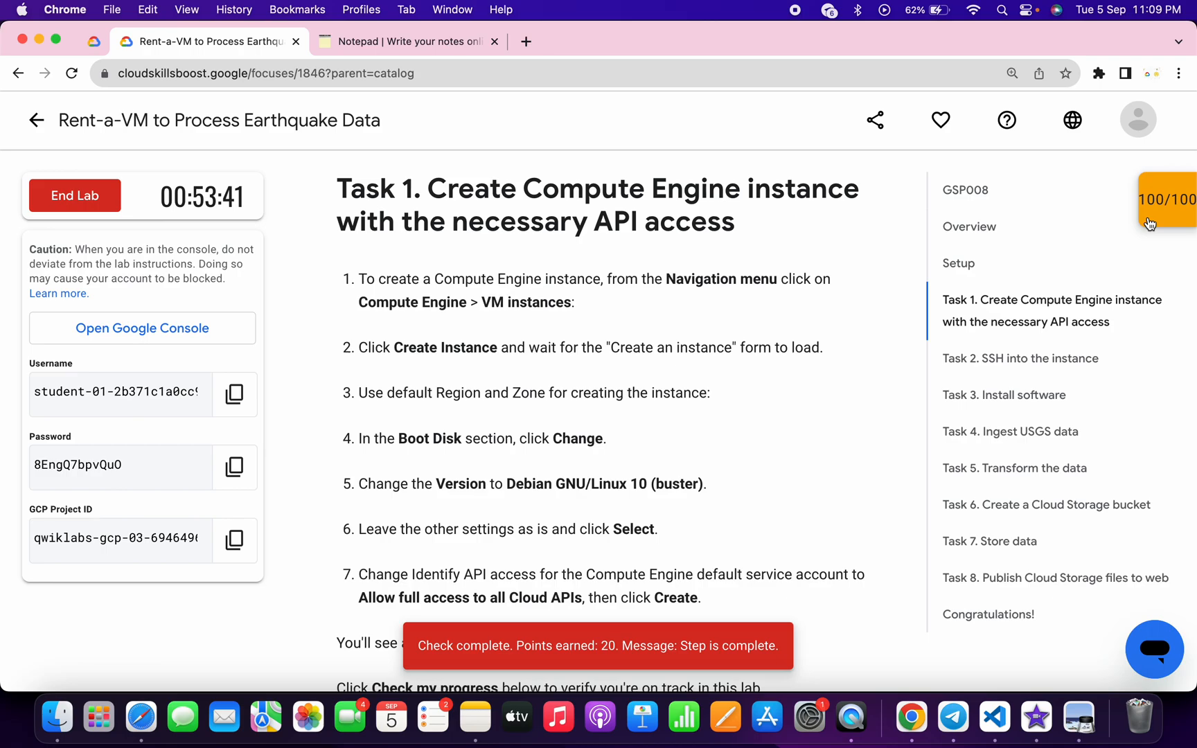